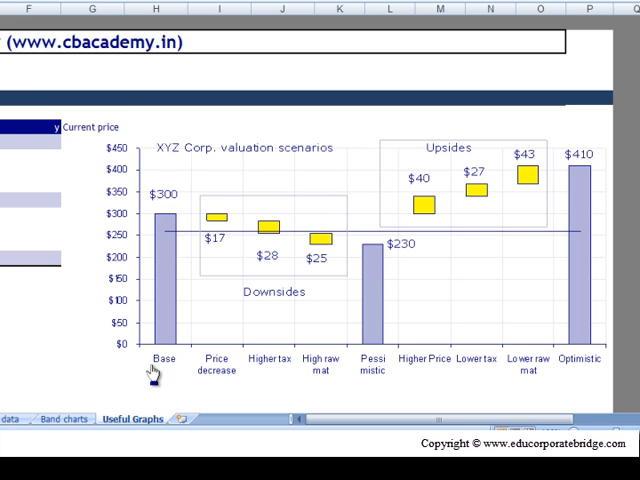
mouse_move(210, 344)
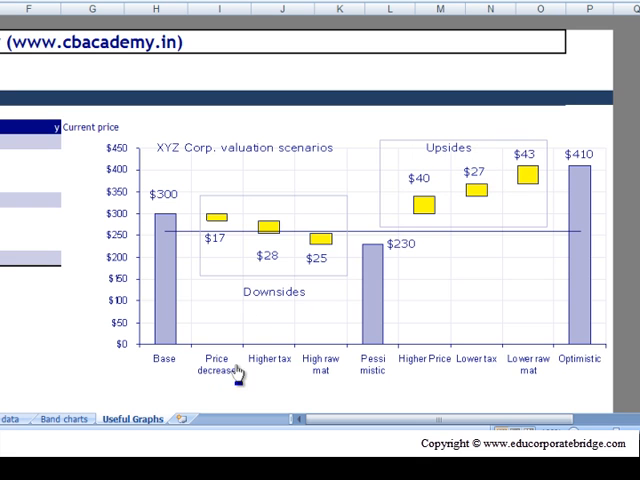
mouse_move(204, 390)
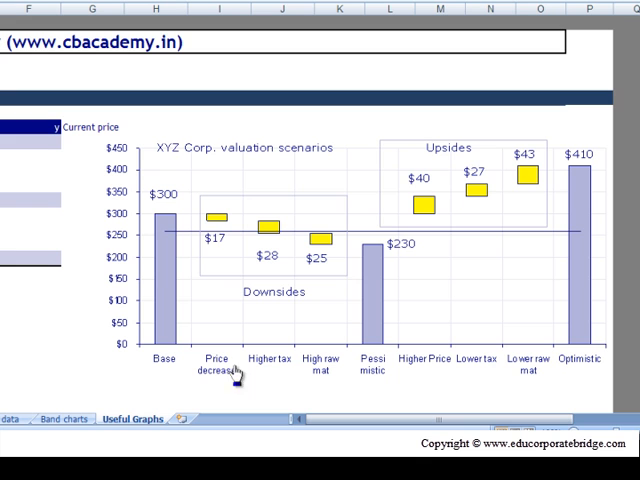
mouse_move(204, 250)
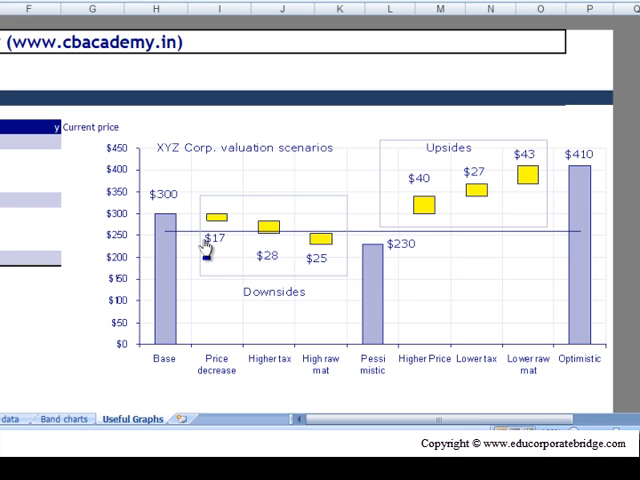
click(160, 196)
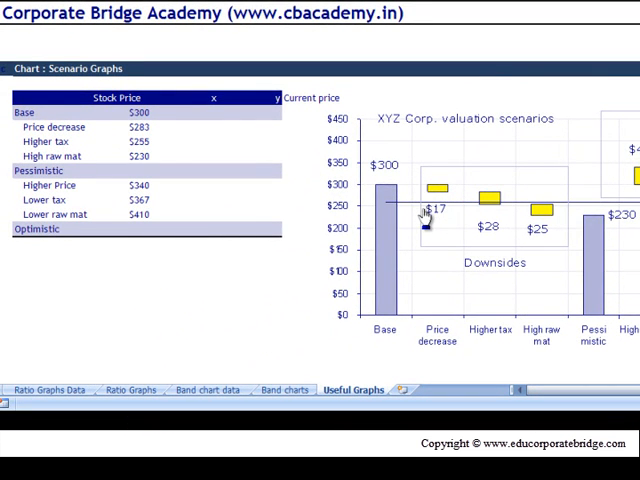
mouse_move(148, 278)
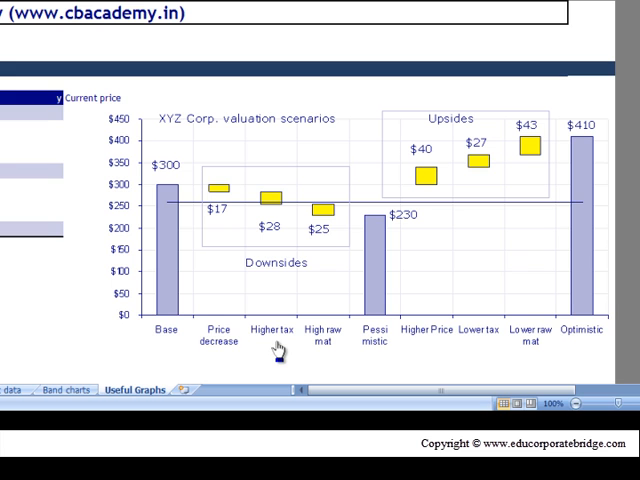
mouse_move(282, 228)
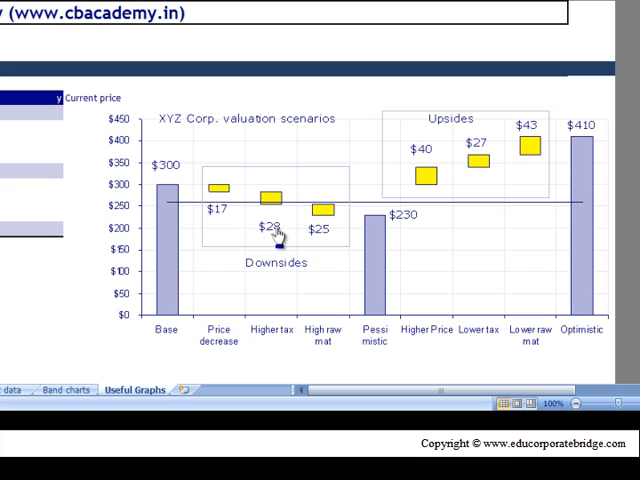
mouse_move(230, 210)
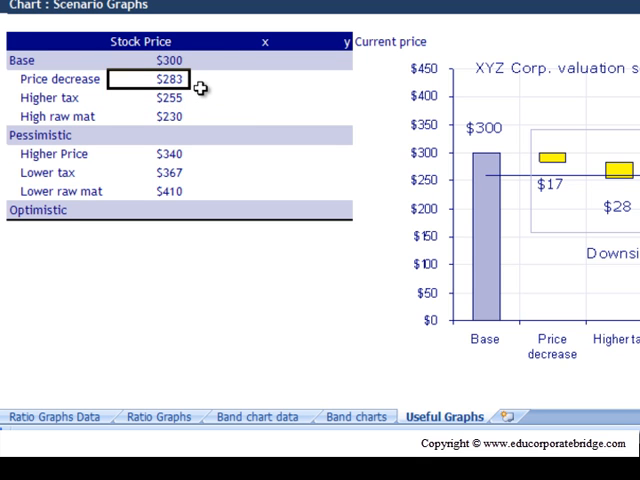
mouse_move(232, 108)
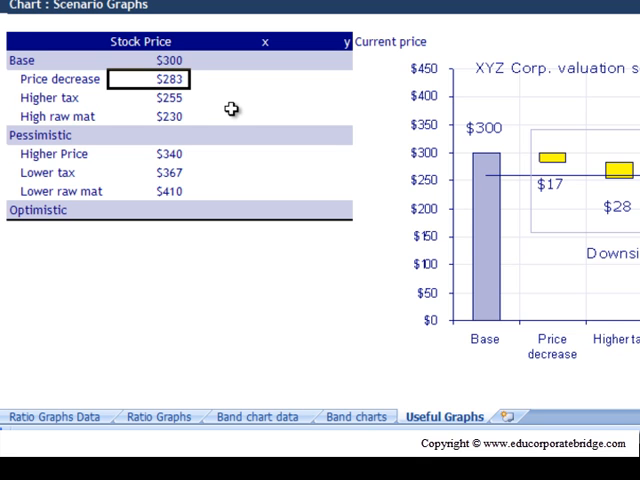
mouse_move(264, 106)
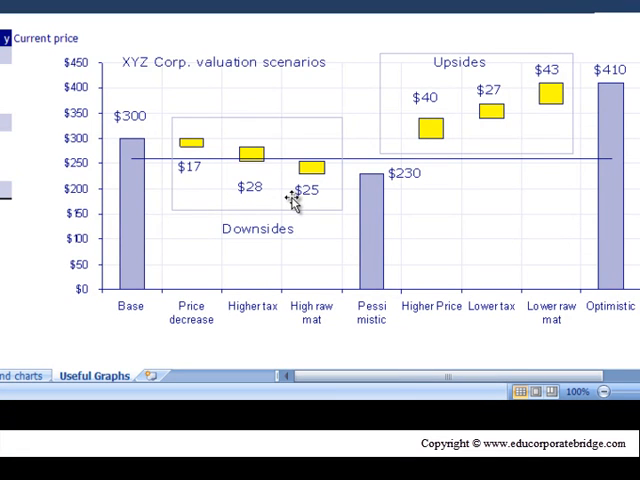
mouse_move(294, 200)
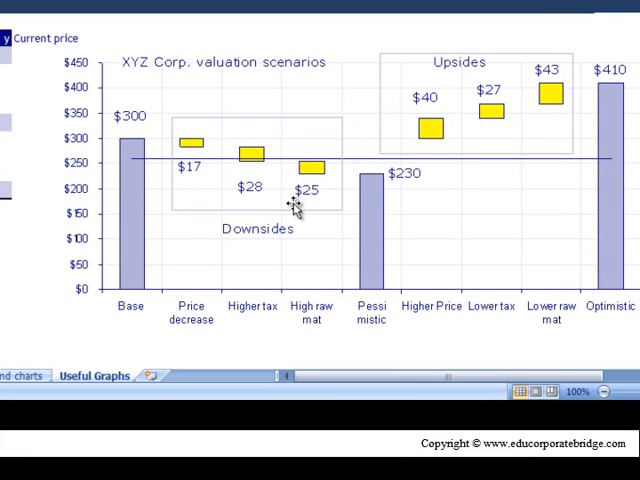
mouse_move(318, 204)
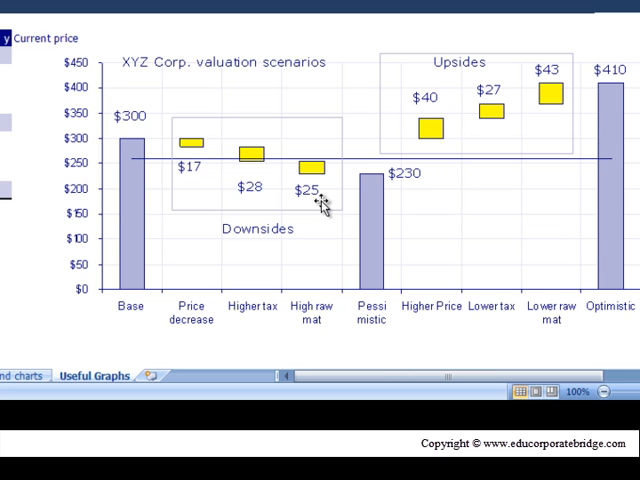
mouse_move(332, 180)
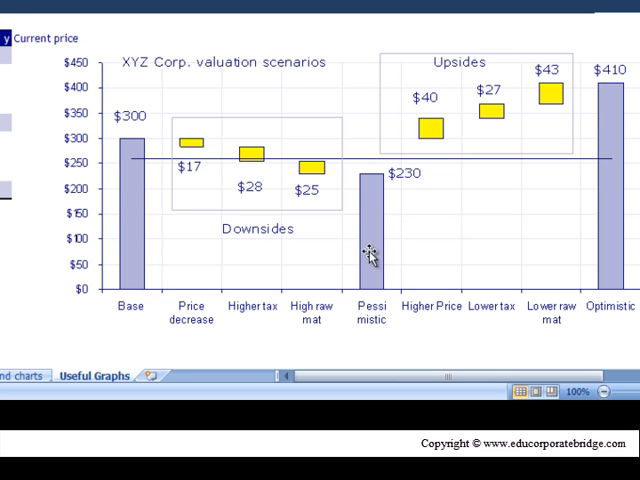
mouse_move(436, 182)
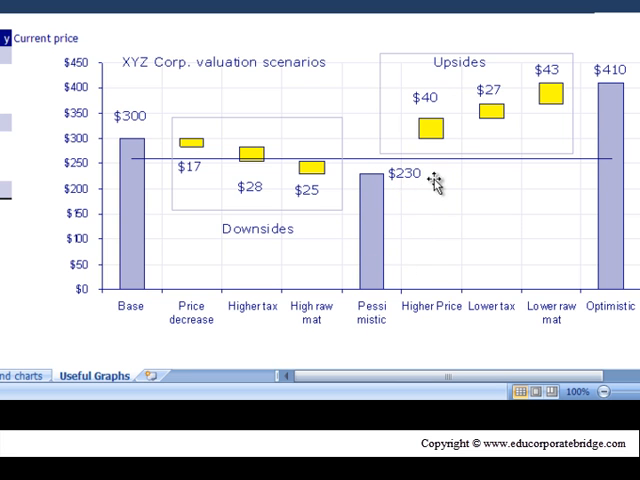
mouse_move(388, 188)
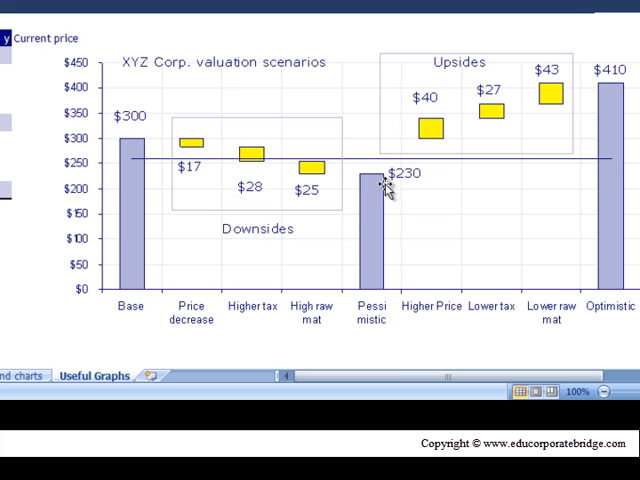
mouse_move(264, 218)
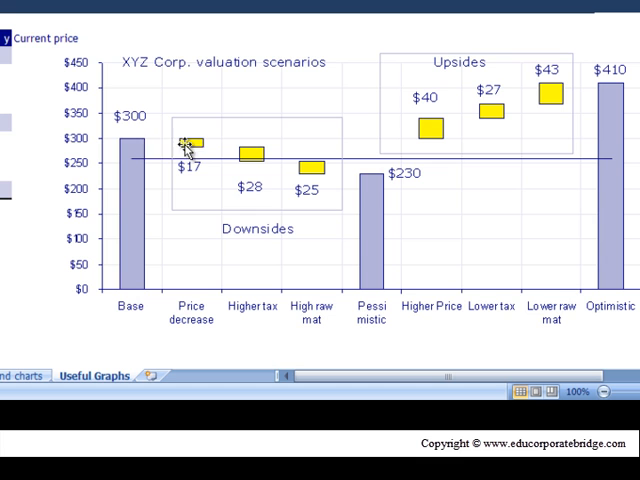
mouse_move(336, 180)
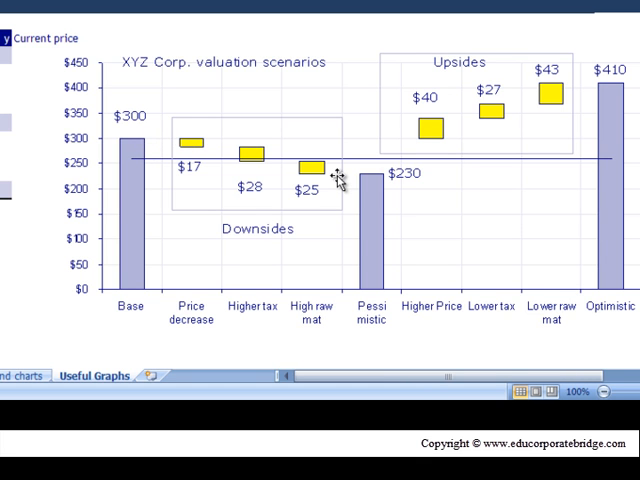
mouse_move(448, 144)
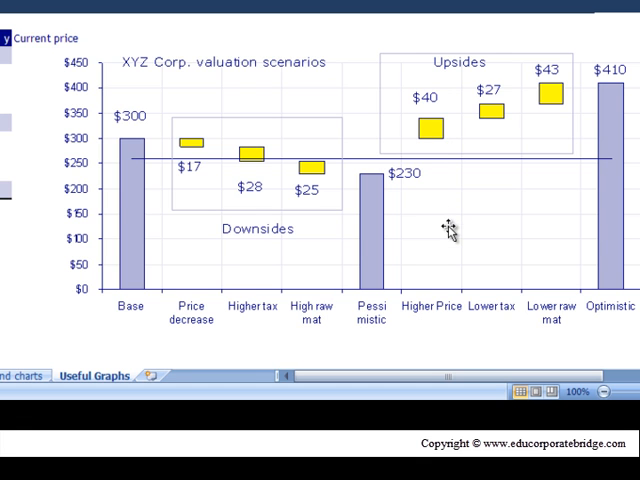
mouse_move(448, 248)
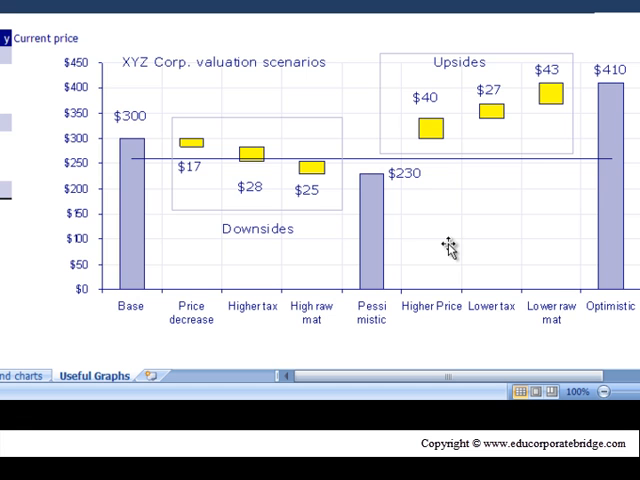
mouse_move(450, 252)
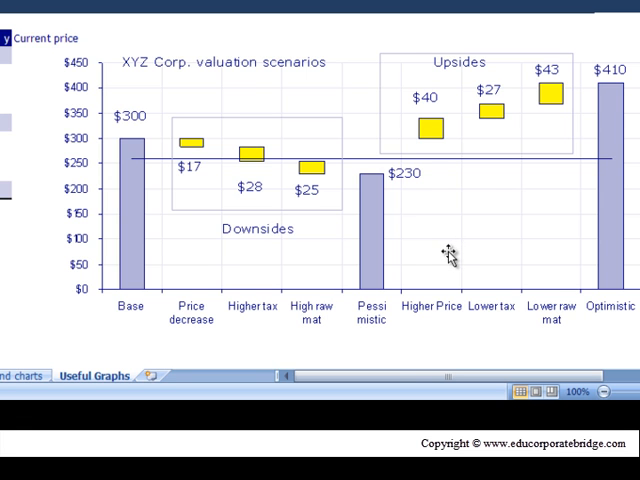
mouse_move(458, 328)
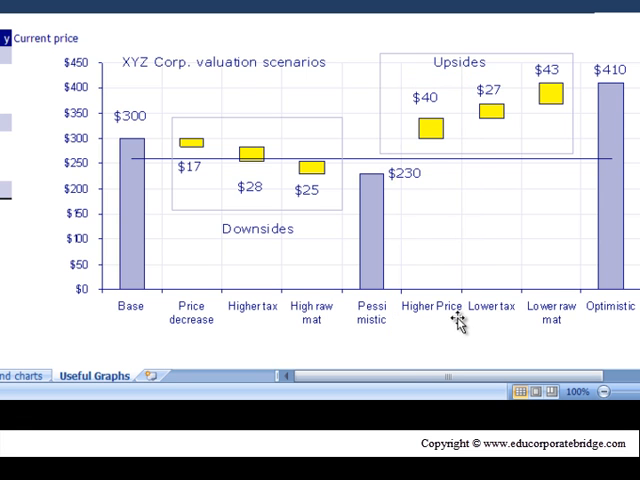
mouse_move(500, 276)
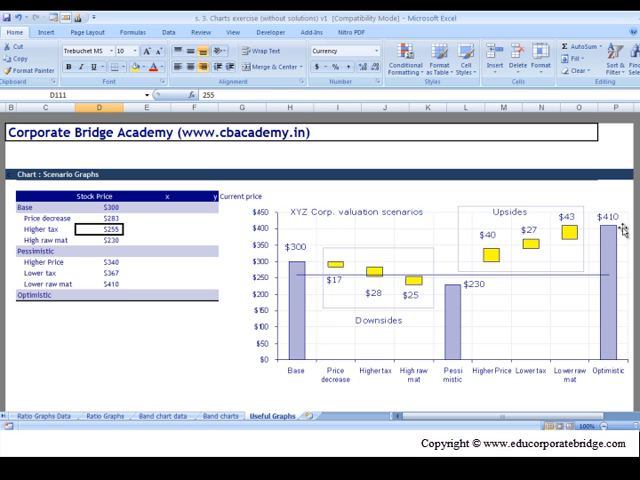
mouse_move(172, 302)
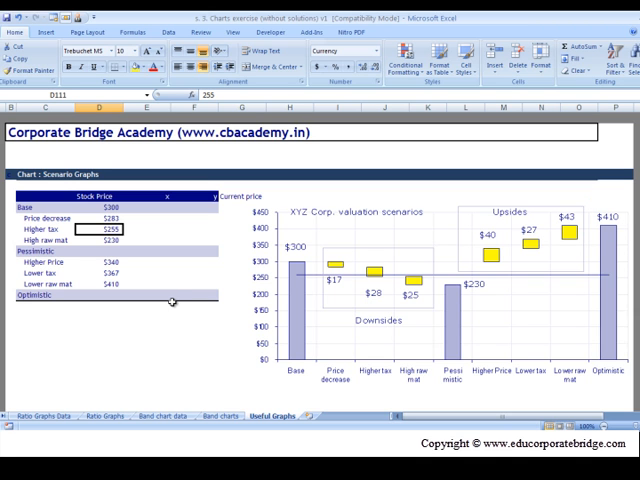
click(184, 302)
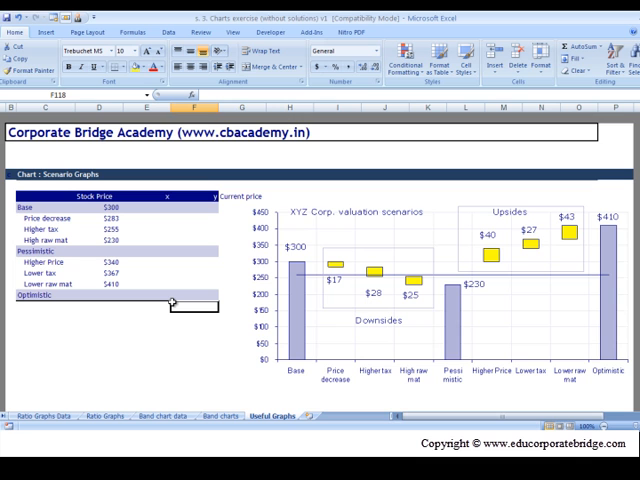